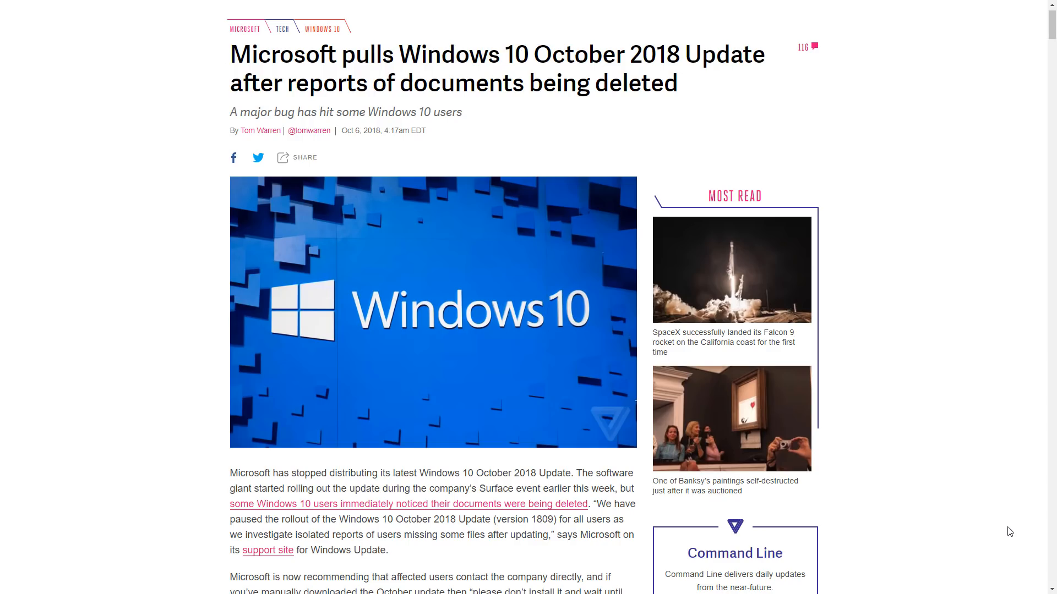
mouse_move(1008, 530)
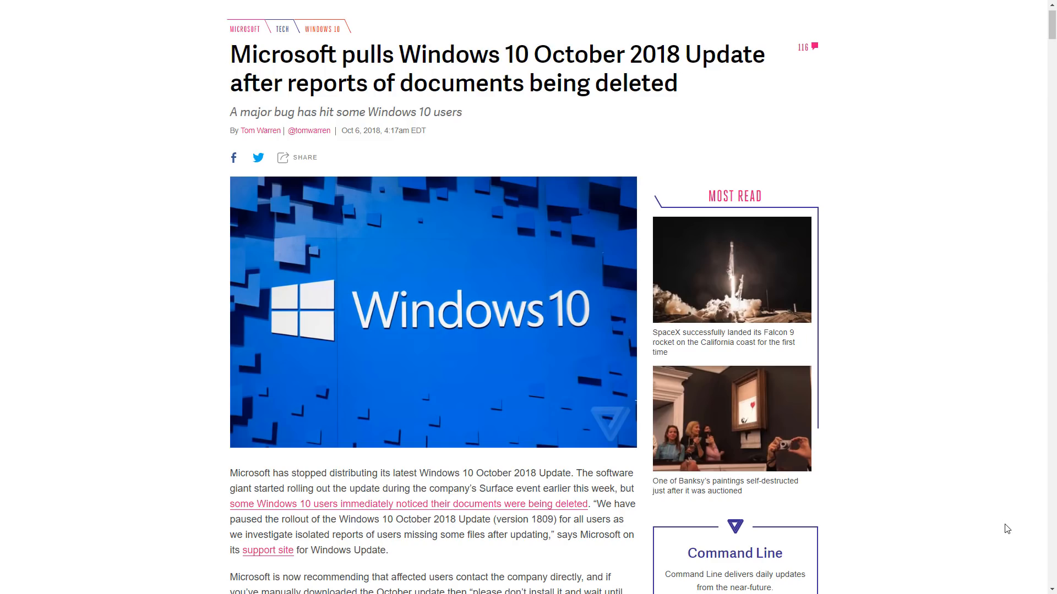
mouse_move(964, 477)
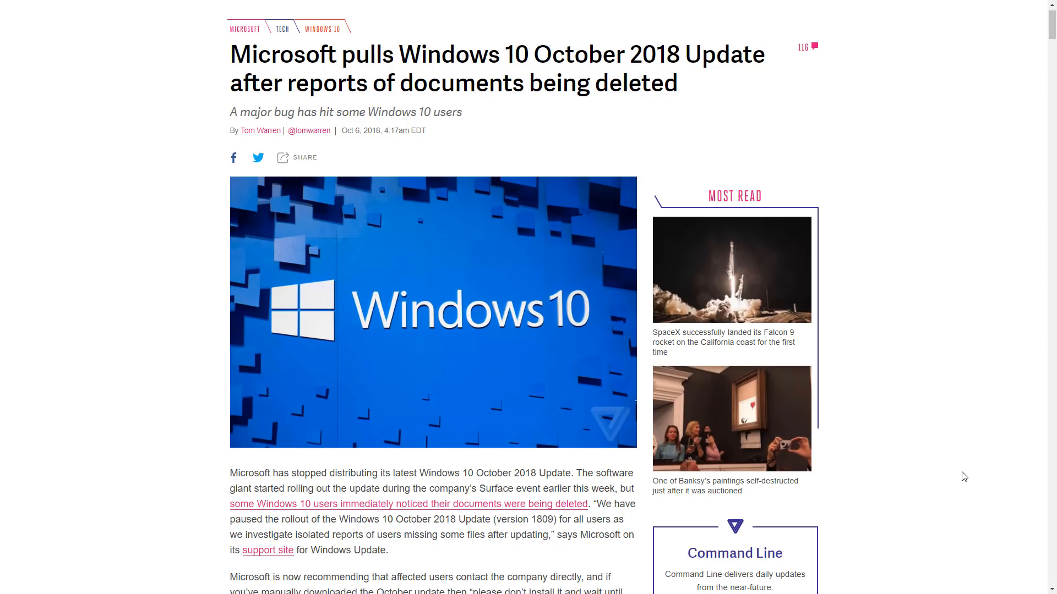